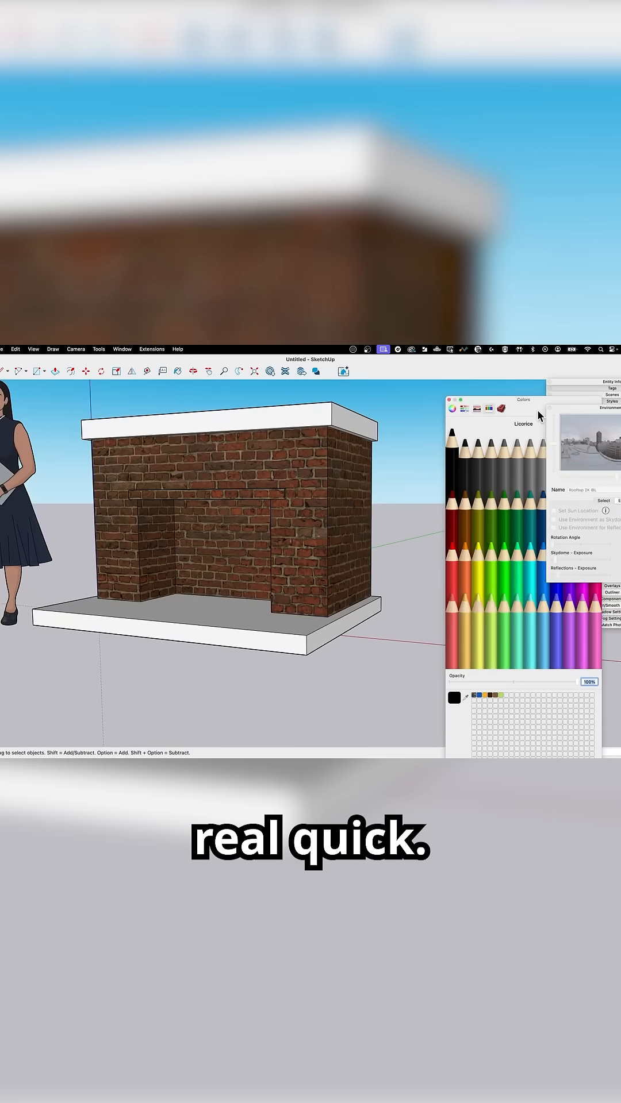
Dismiss the Colors window and preview warehouse and farm environments around the fireplace.
{"action": "left_click", "coordinate": [455, 400]}
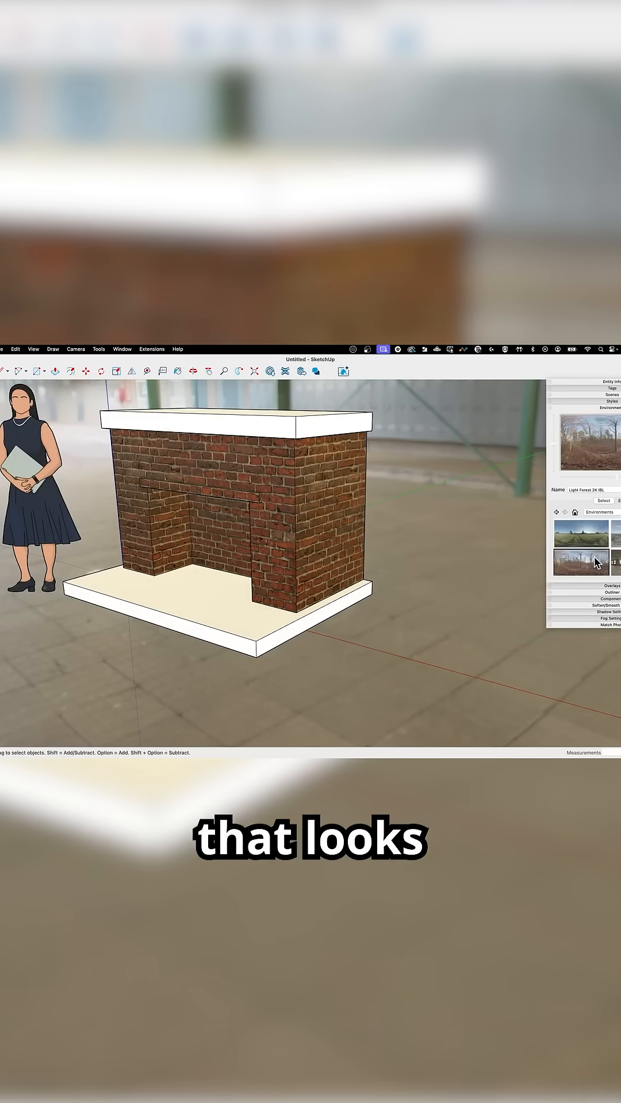
{"action": "left_click", "coordinate": [580, 561]}
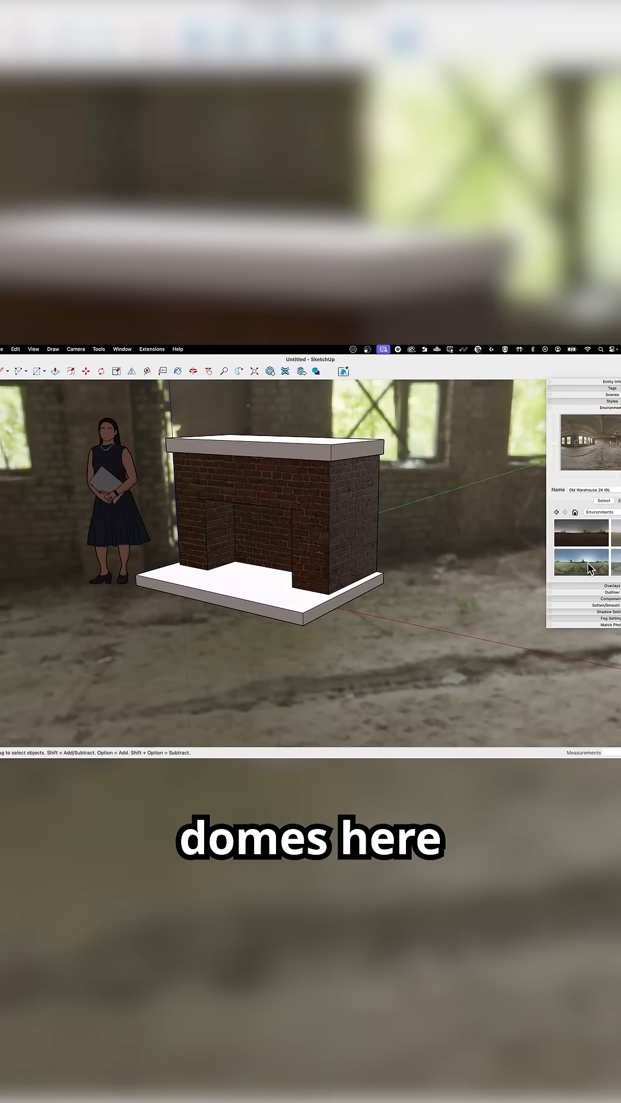
{"action": "left_click", "coordinate": [580, 562]}
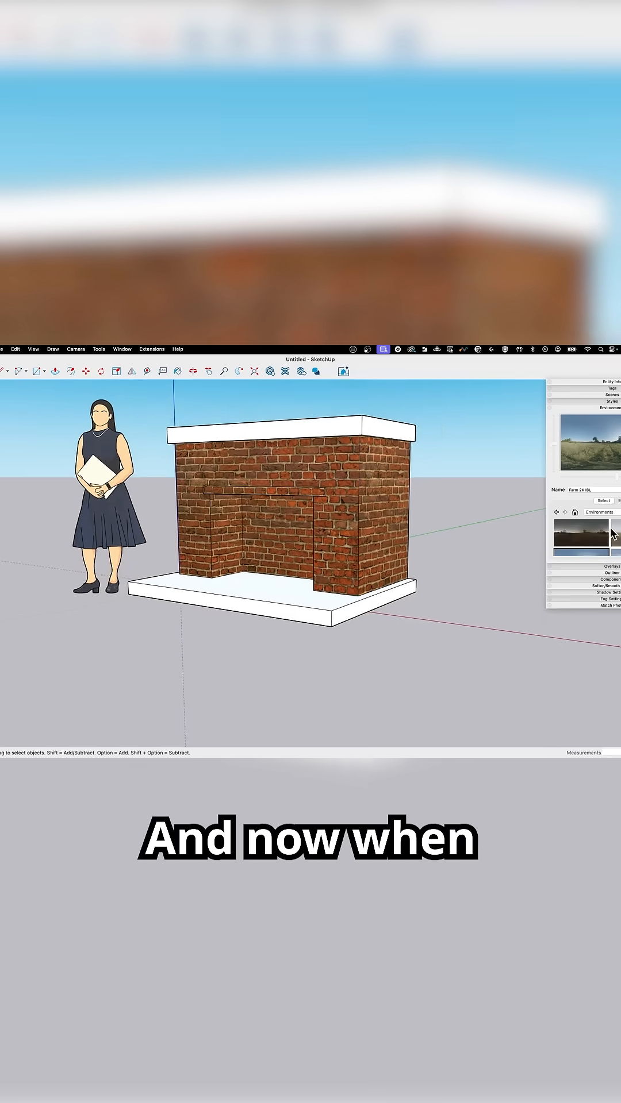
Surround the fireplace with the Light Forest 2K IBL environment.
{"action": "left_click", "coordinate": [582, 532]}
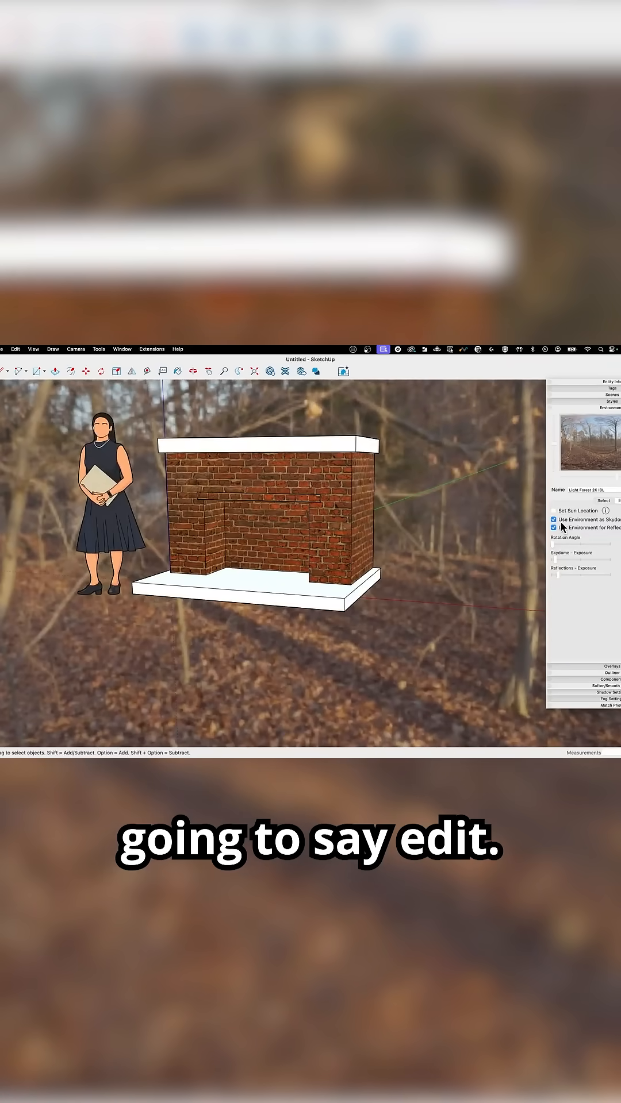
Disable Use Environment as Skydome and enable Set Sun Location for the forest environment.
{"action": "left_click", "coordinate": [554, 520]}
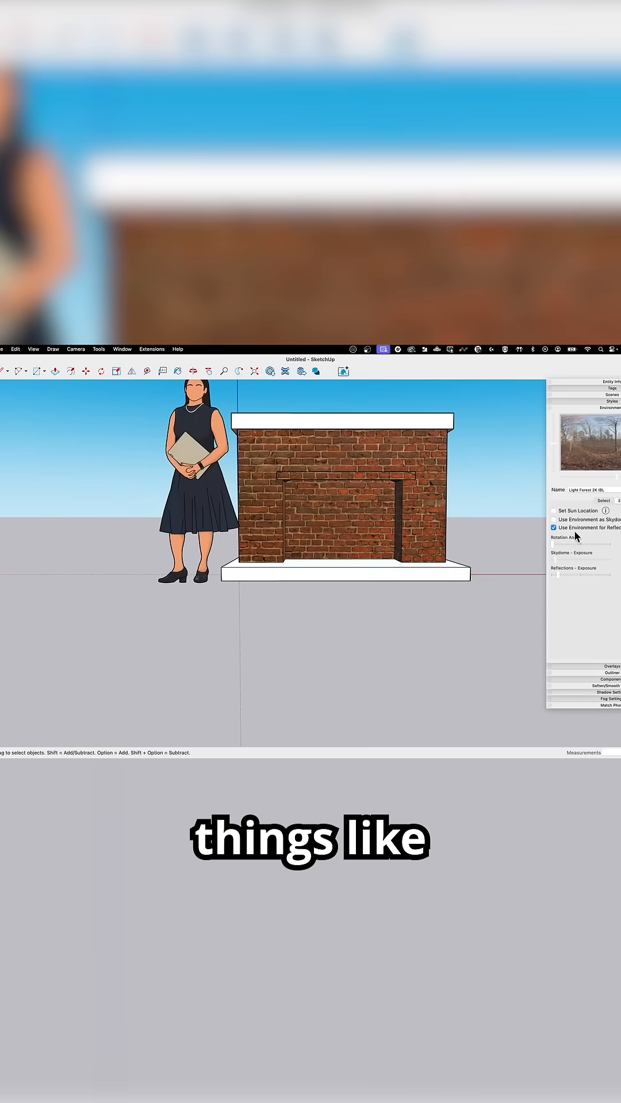
{"action": "left_click", "coordinate": [604, 500]}
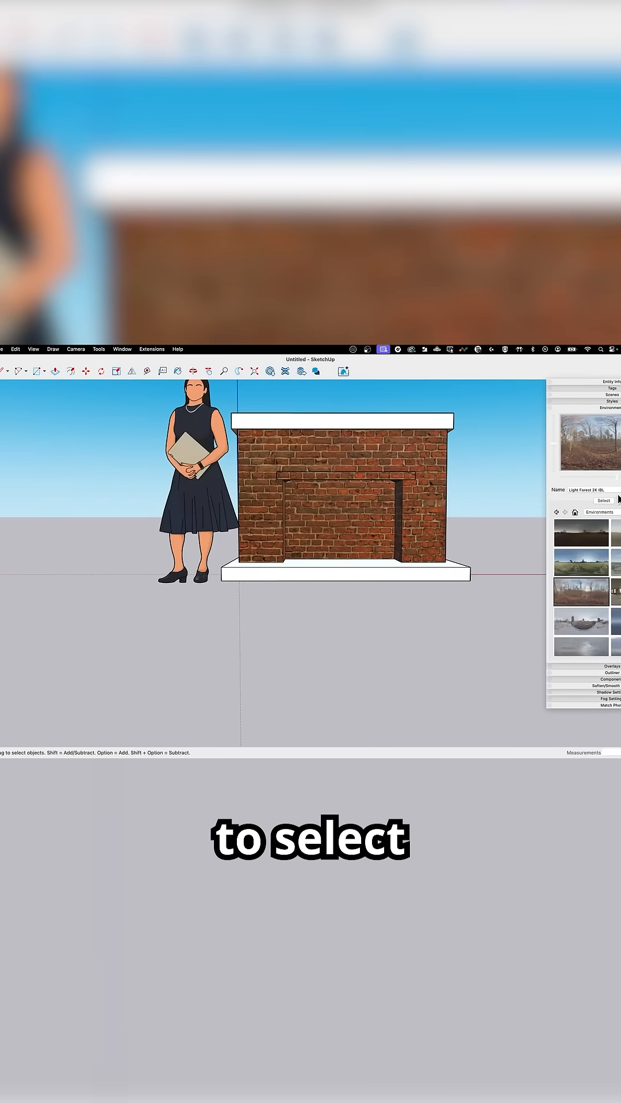
{"action": "left_click", "coordinate": [603, 500]}
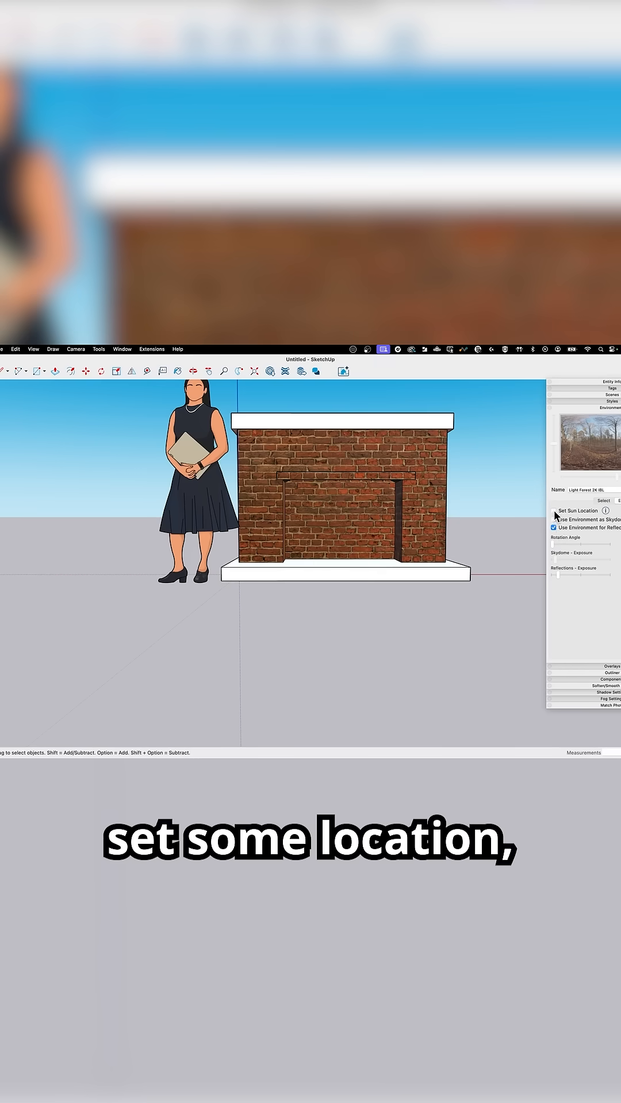
{"action": "left_click", "coordinate": [553, 510]}
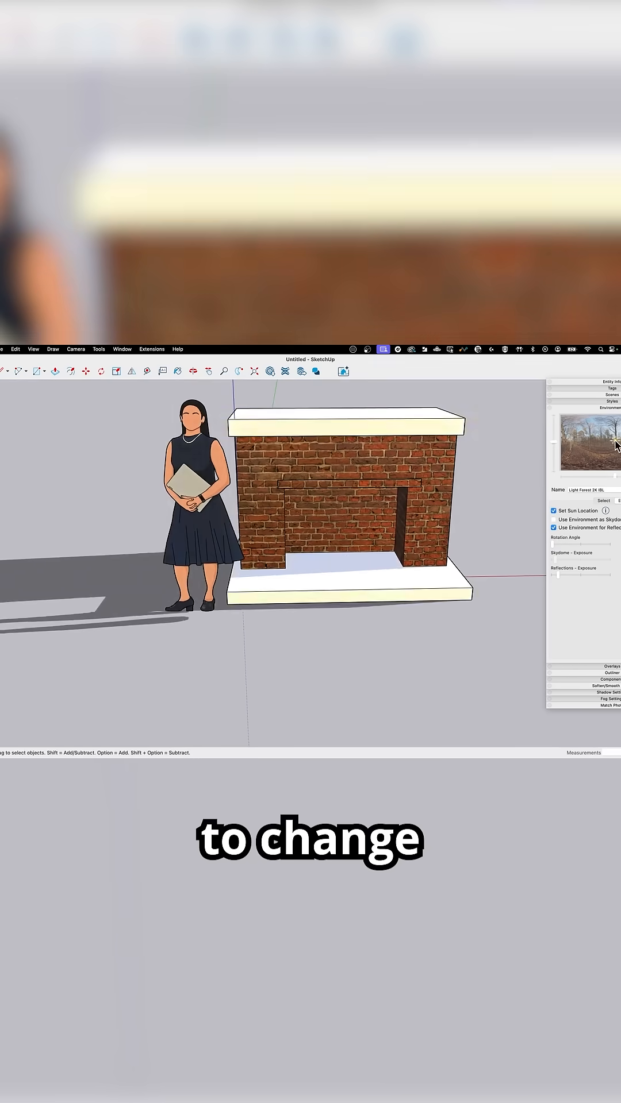